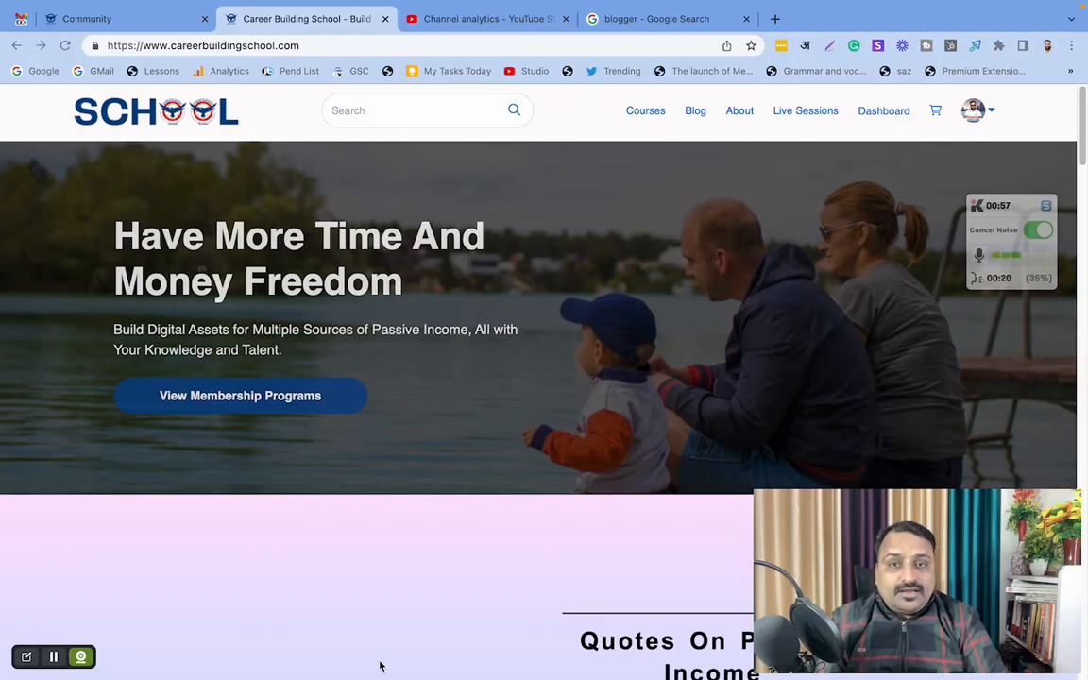
pyautogui.moveTo(102, 536)
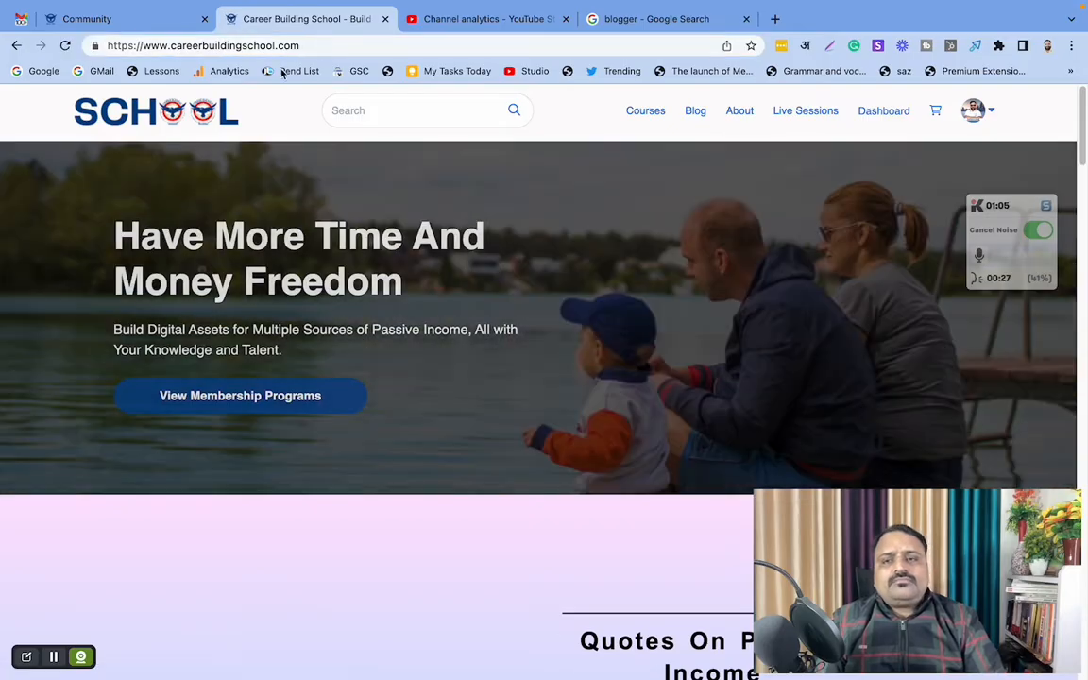
# Step: Go from the admin dashboard to the full Courses list and browse it
pyautogui.click(884, 109)
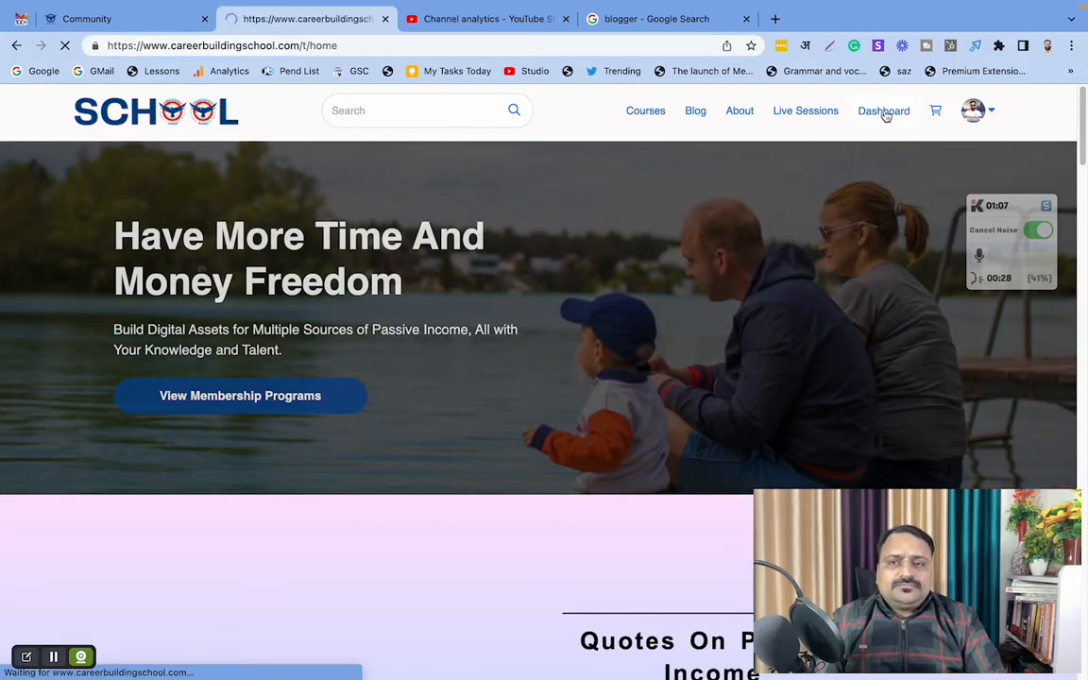
pyautogui.click(884, 110)
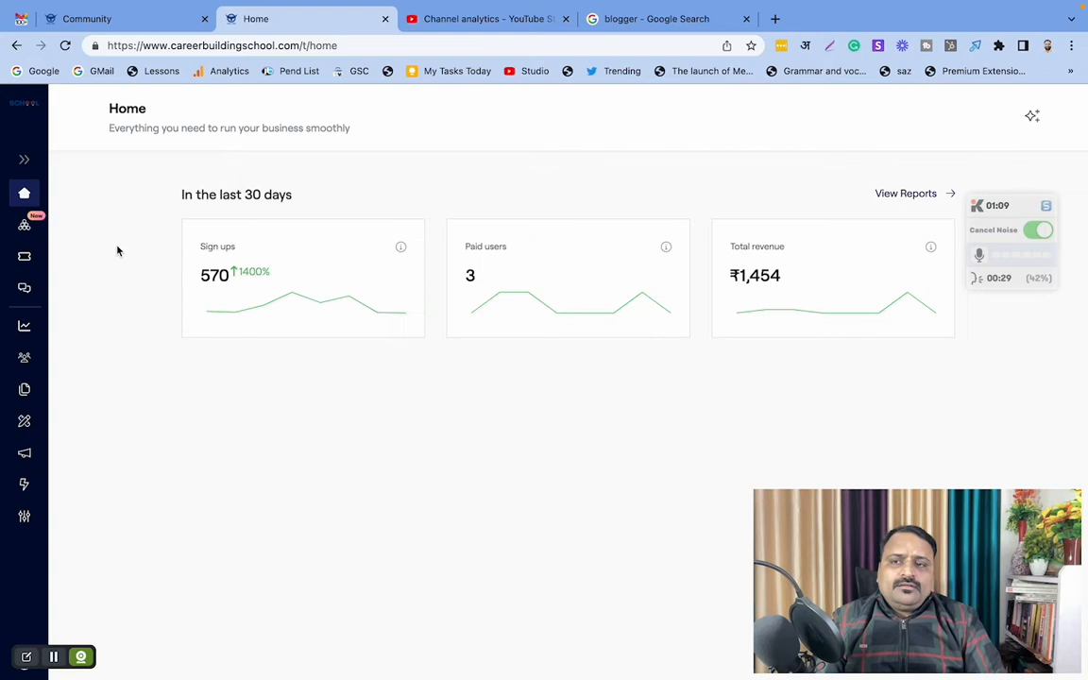
pyautogui.click(26, 226)
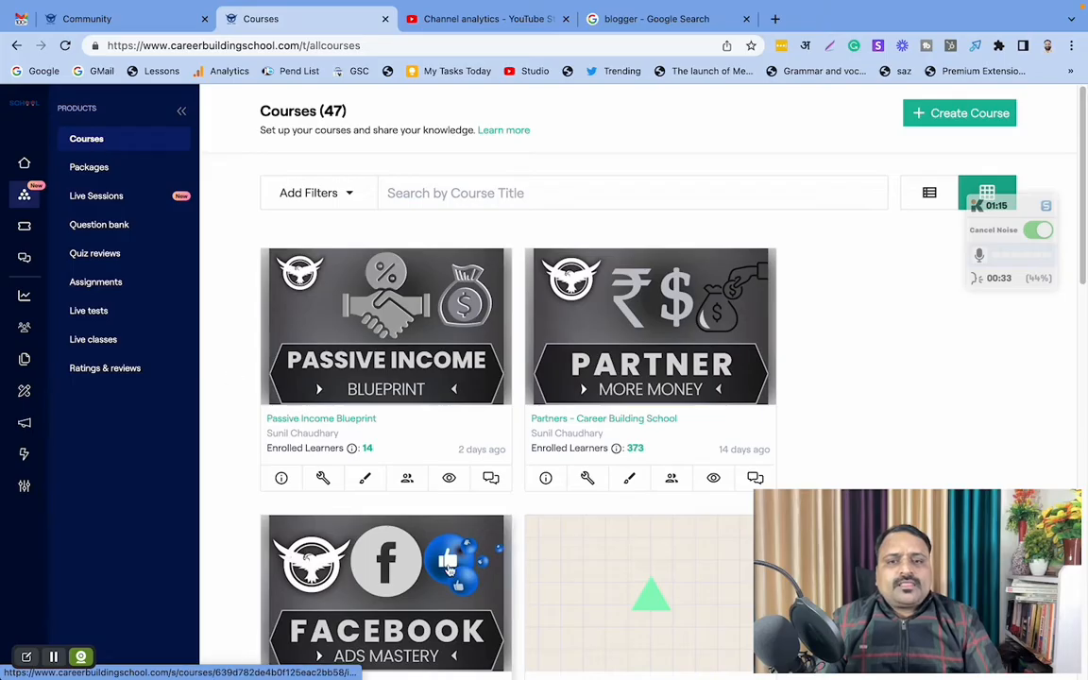
pyautogui.scroll(-3)
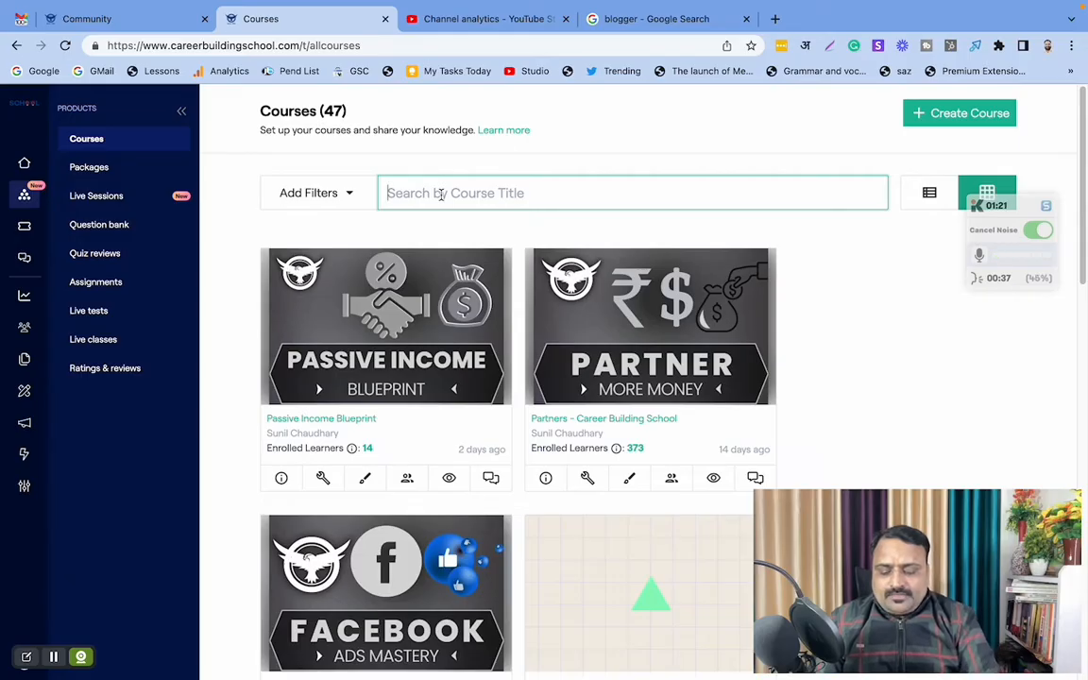
# Step: Search the course titles, first for 'bluep' then for 'casu' to find Casual Sessions
pyautogui.write('bluep')
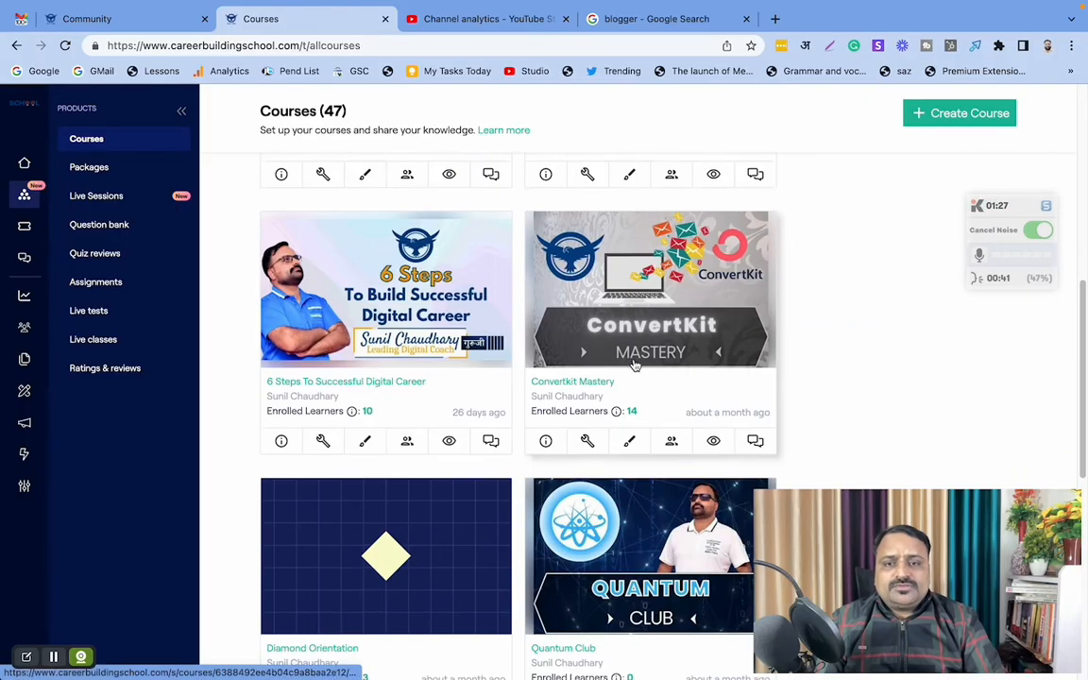
pyautogui.scroll(-3)
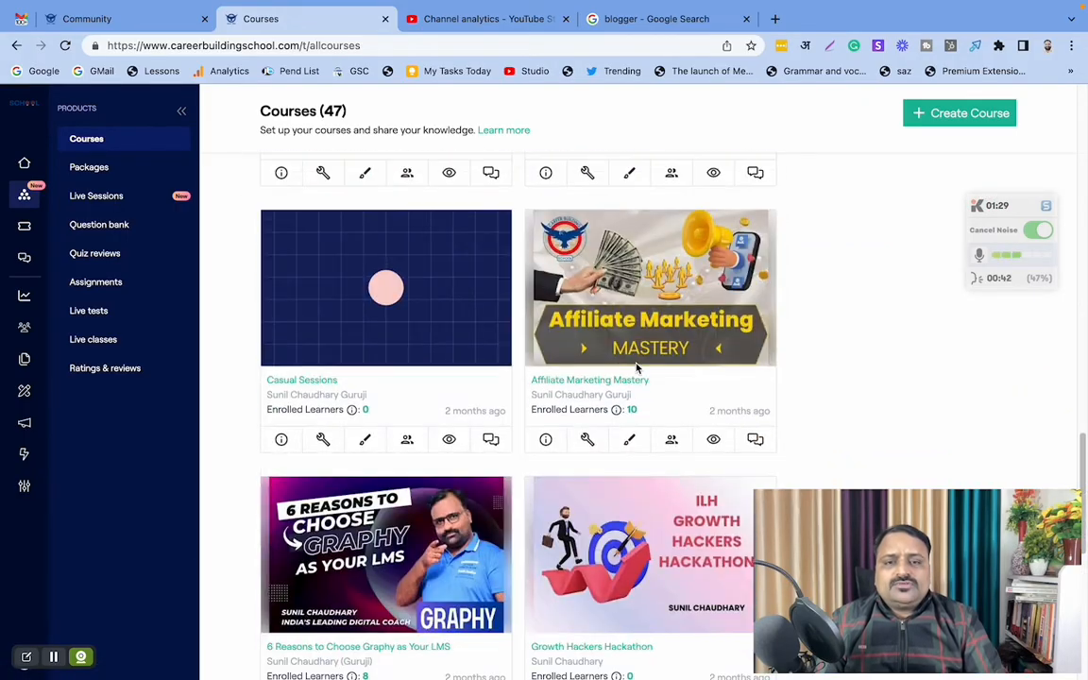
pyautogui.scroll(-3)
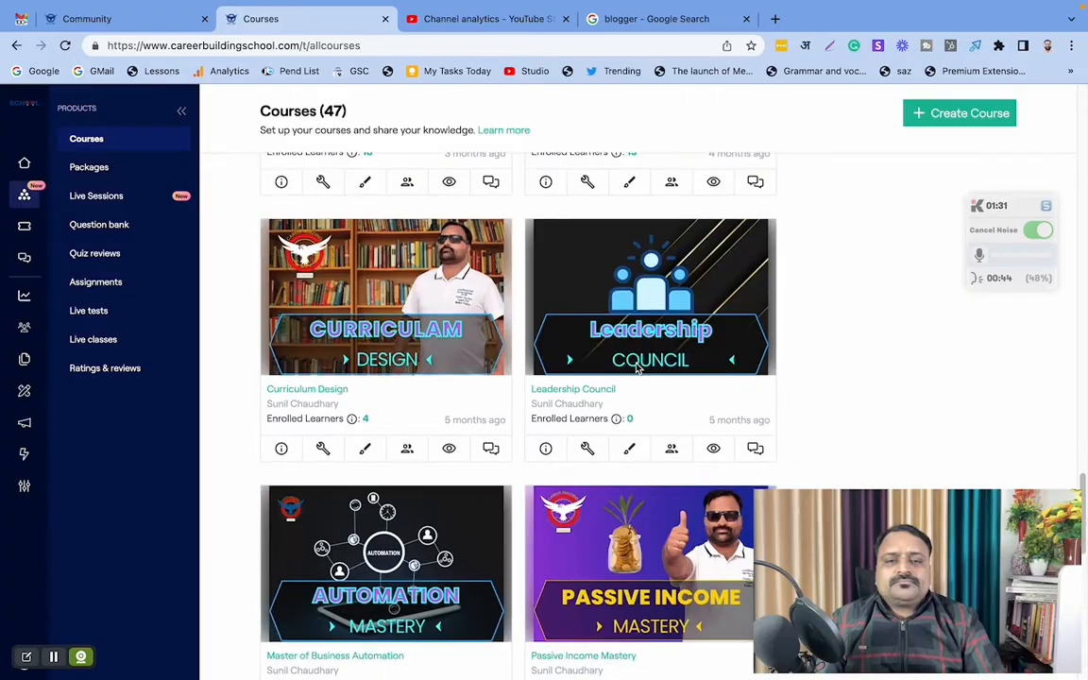
pyautogui.scroll(-3)
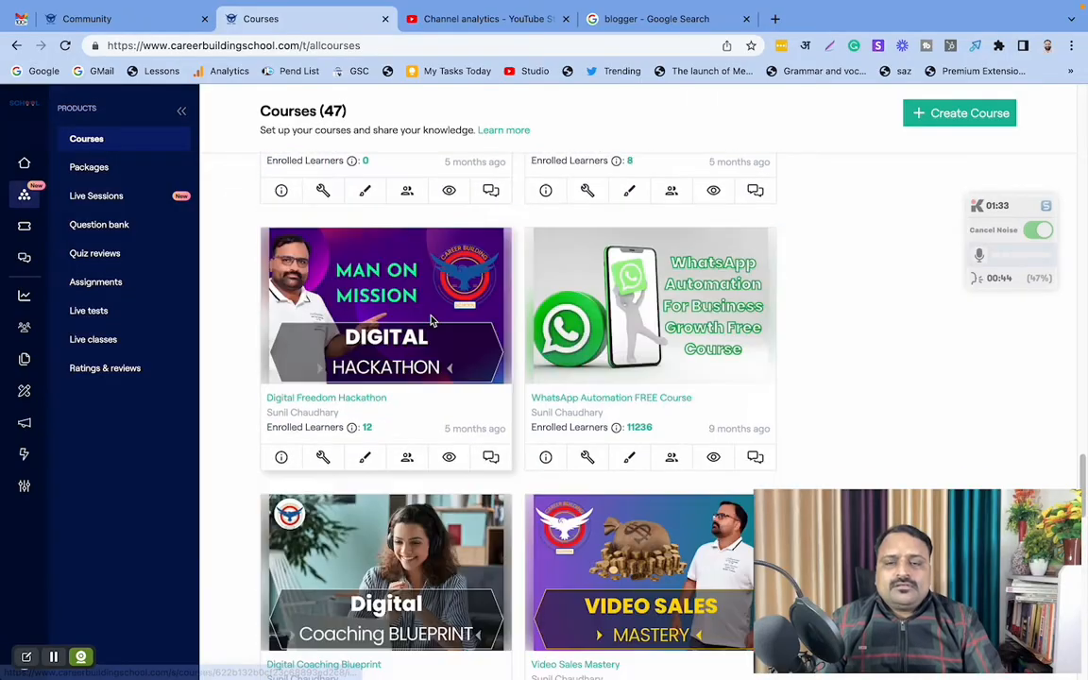
pyautogui.write('bluep')
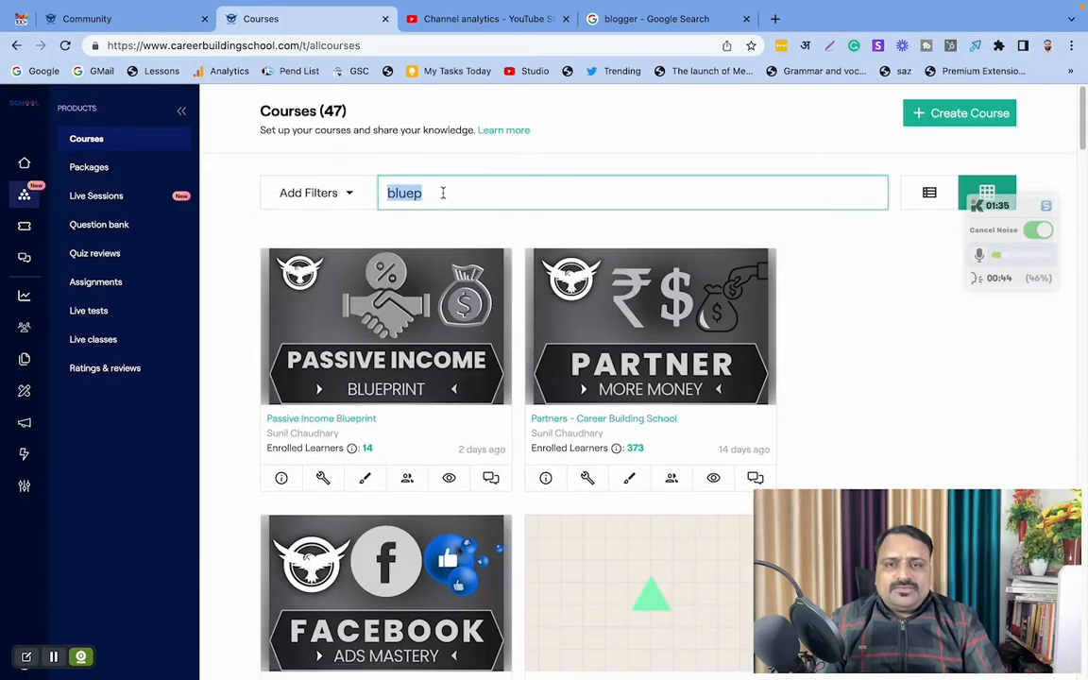
pyautogui.write('casu')
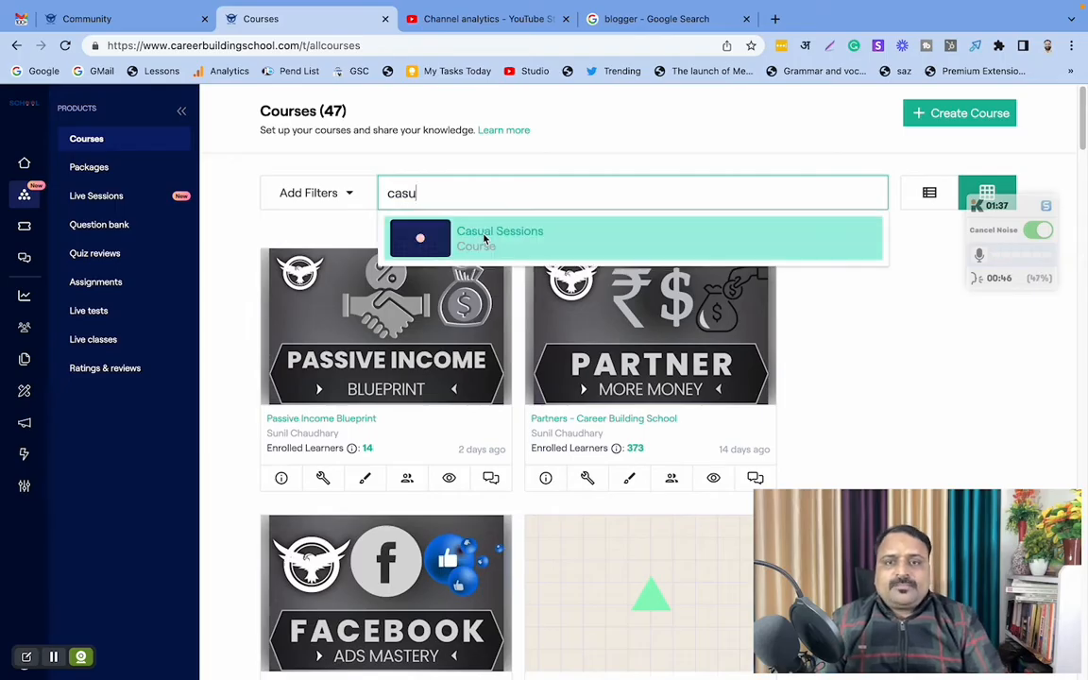
# Step: Open the Casual Sessions course and switch to its Course Builder view
pyautogui.click(499, 236)
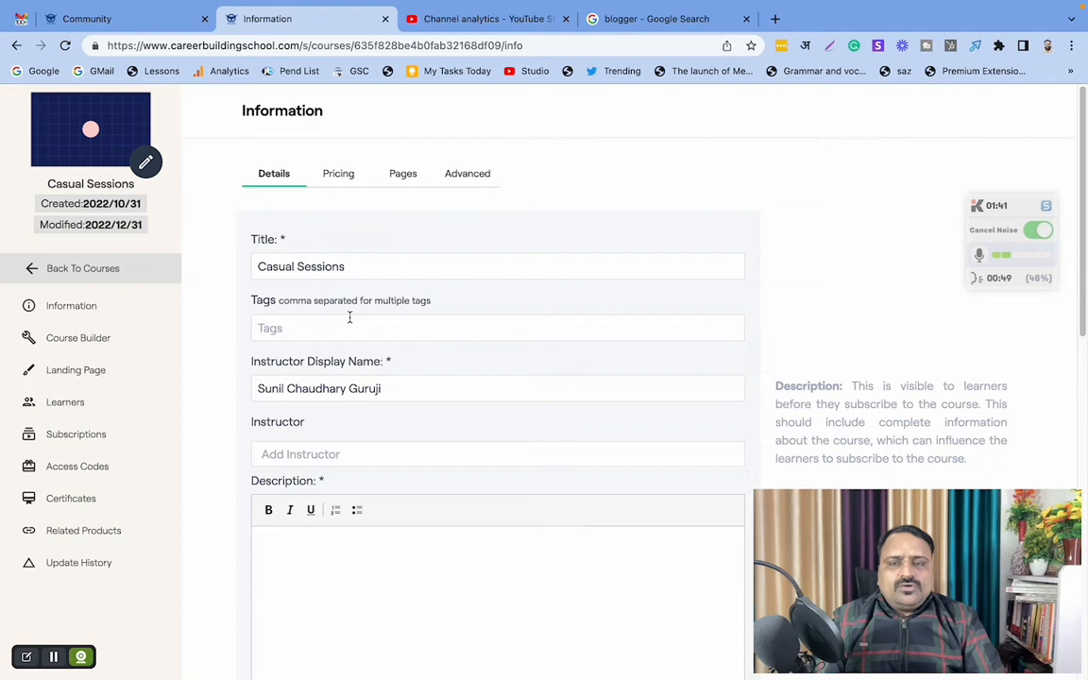
pyautogui.click(80, 337)
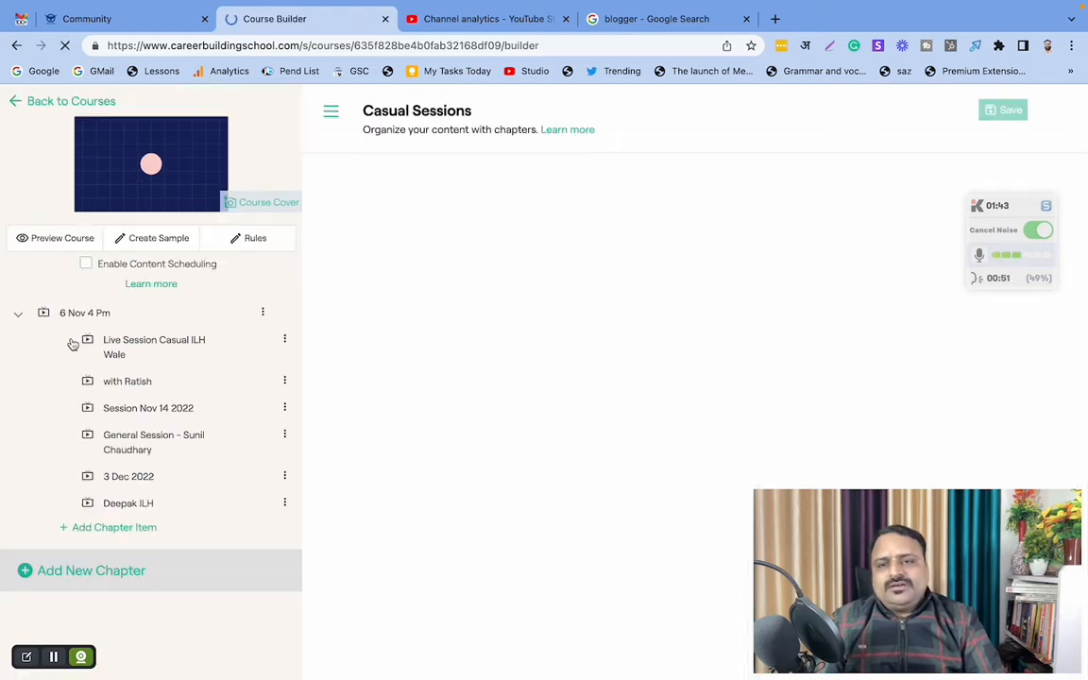
pyautogui.moveTo(183, 415)
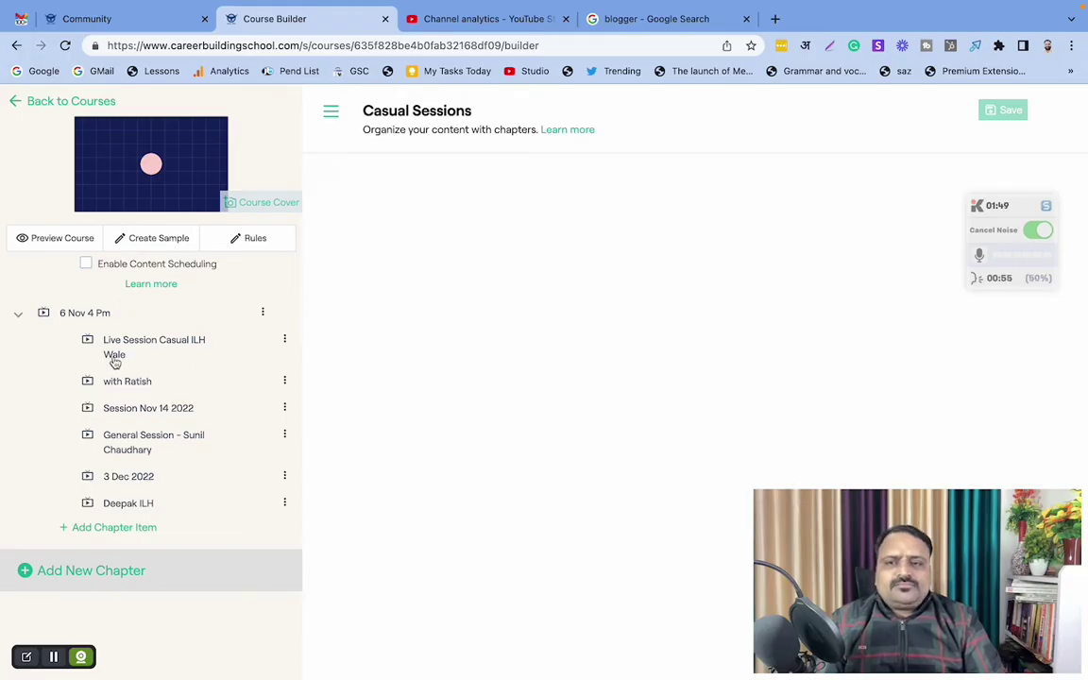
pyautogui.moveTo(79, 537)
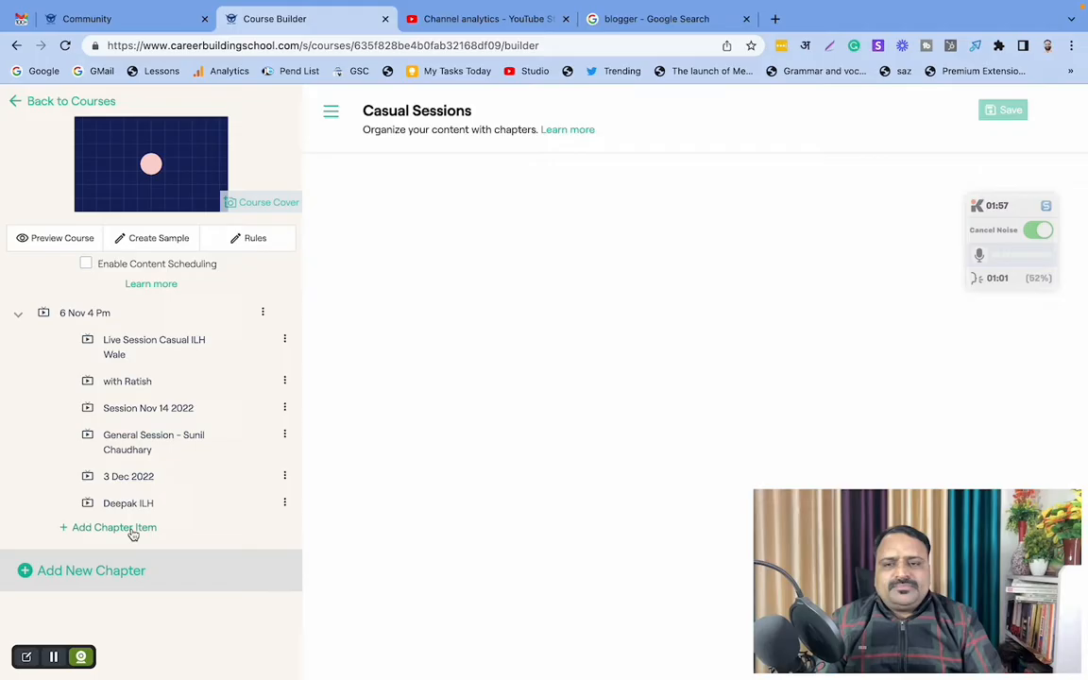
# Step: Bring up the Upload/Create New Item dialog for the chapter
pyautogui.click(114, 527)
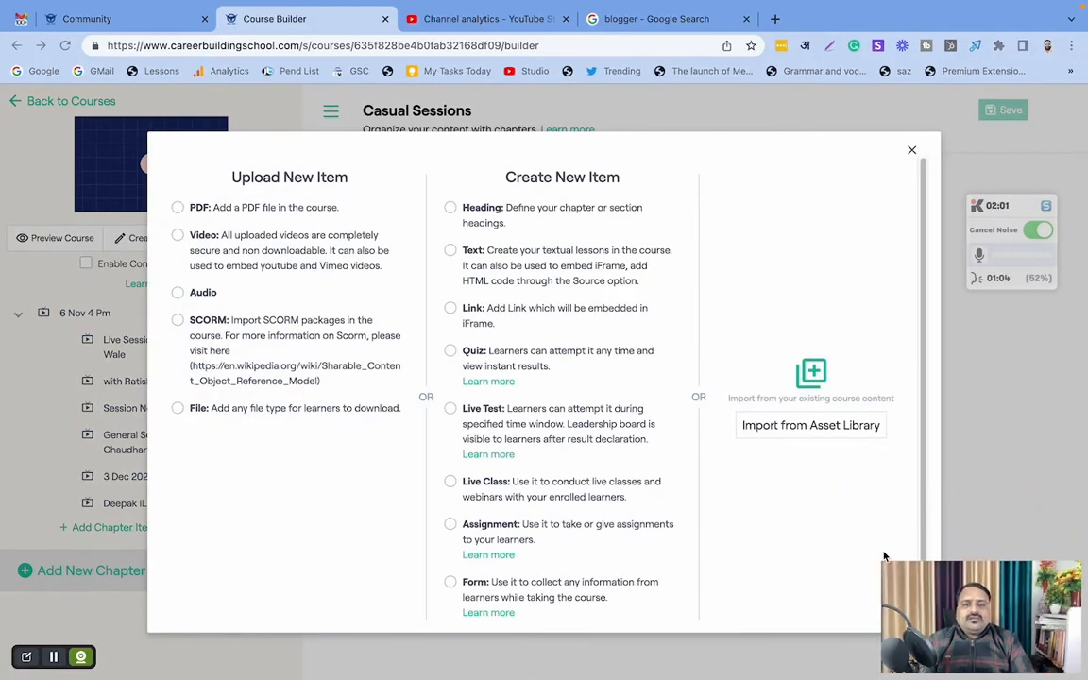
pyautogui.moveTo(796, 555)
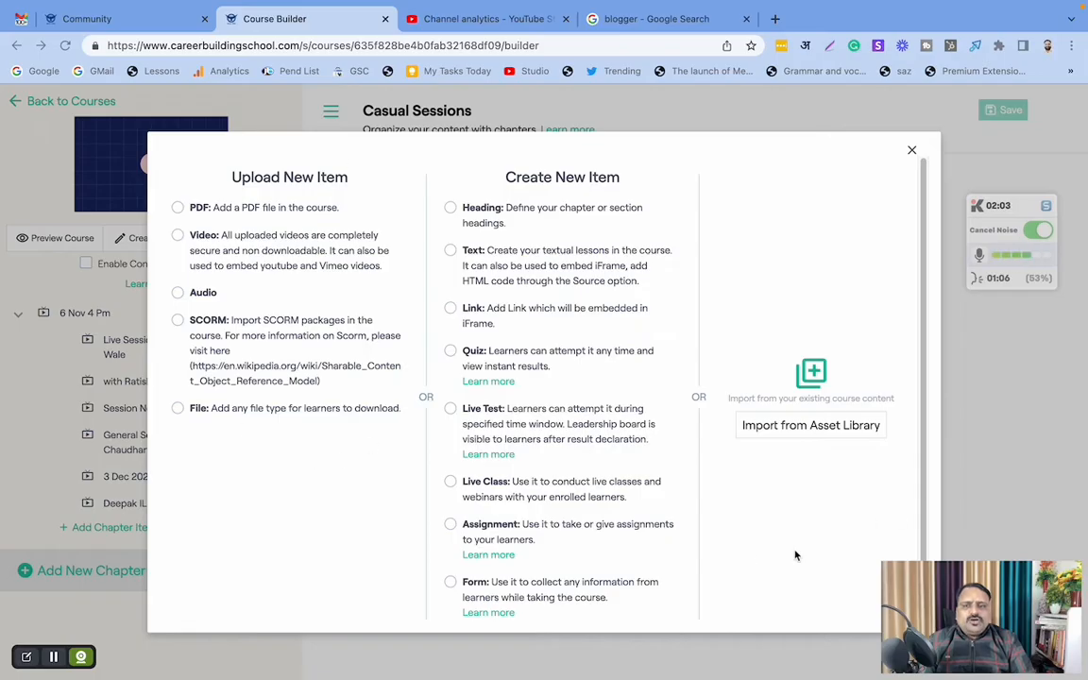
pyautogui.moveTo(597, 401)
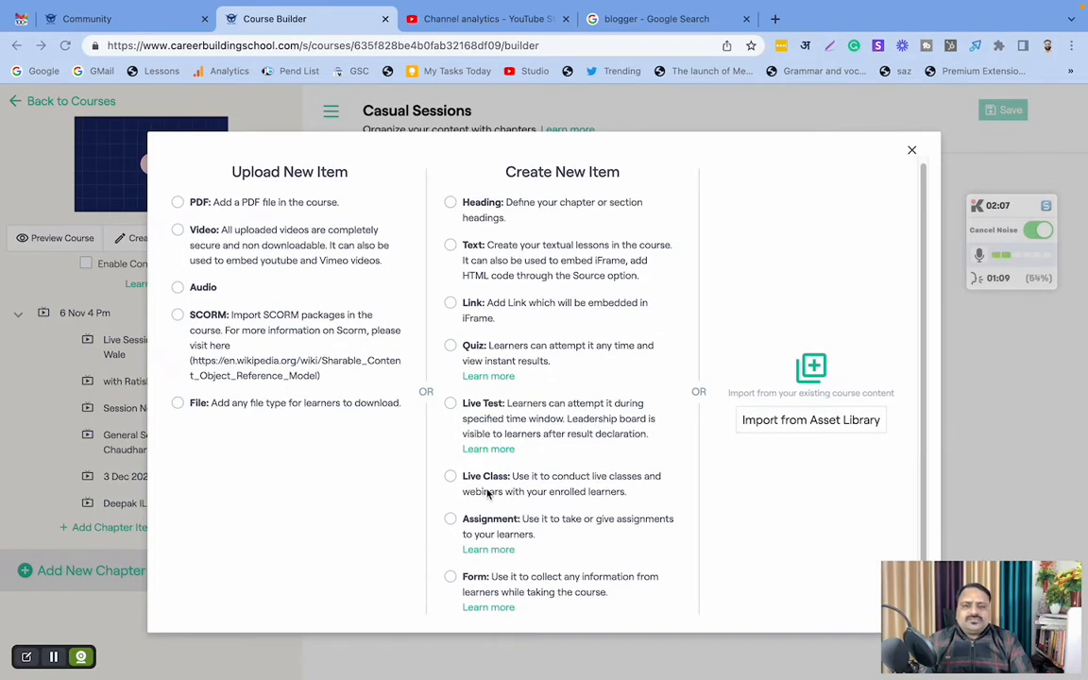
pyautogui.moveTo(529, 480)
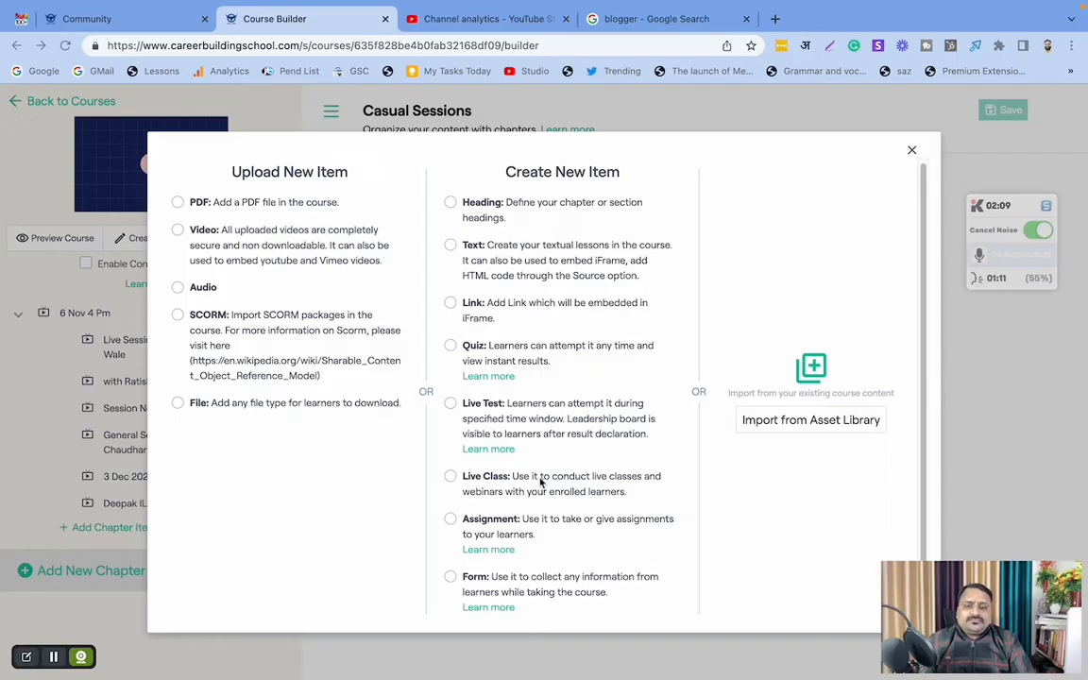
pyautogui.moveTo(548, 483)
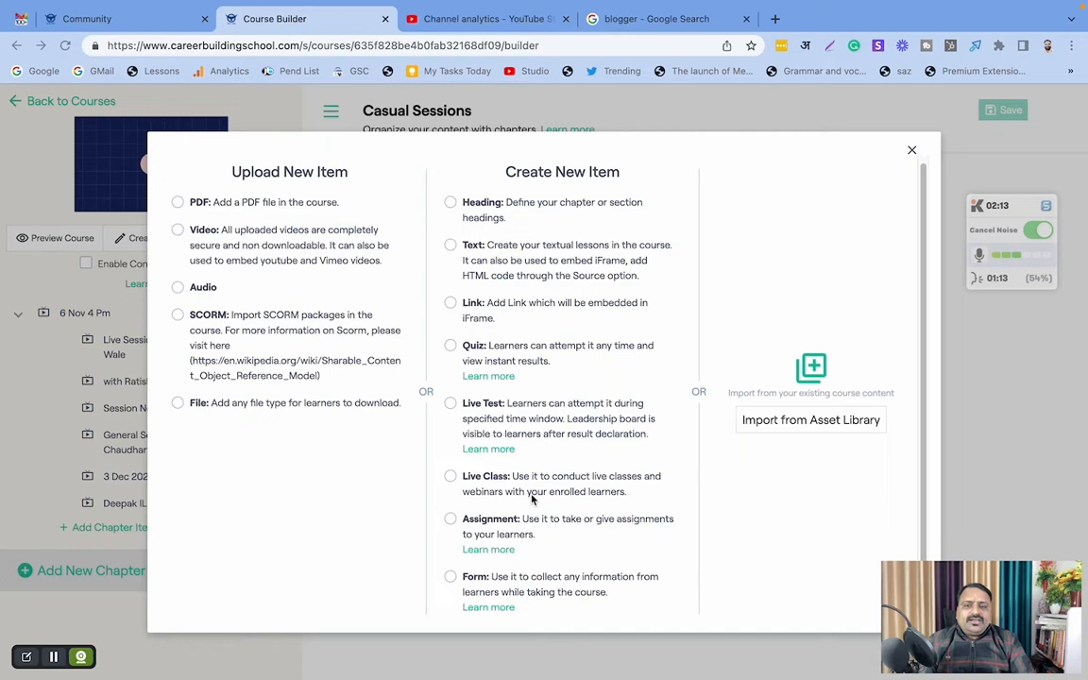
pyautogui.moveTo(612, 499)
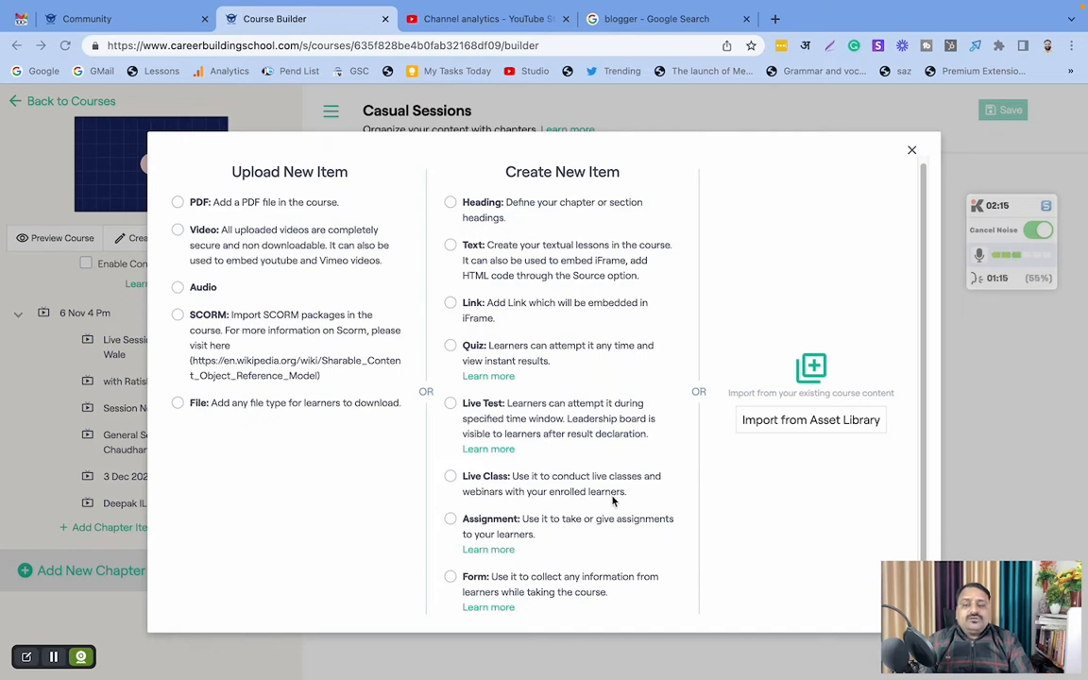
pyautogui.moveTo(619, 504)
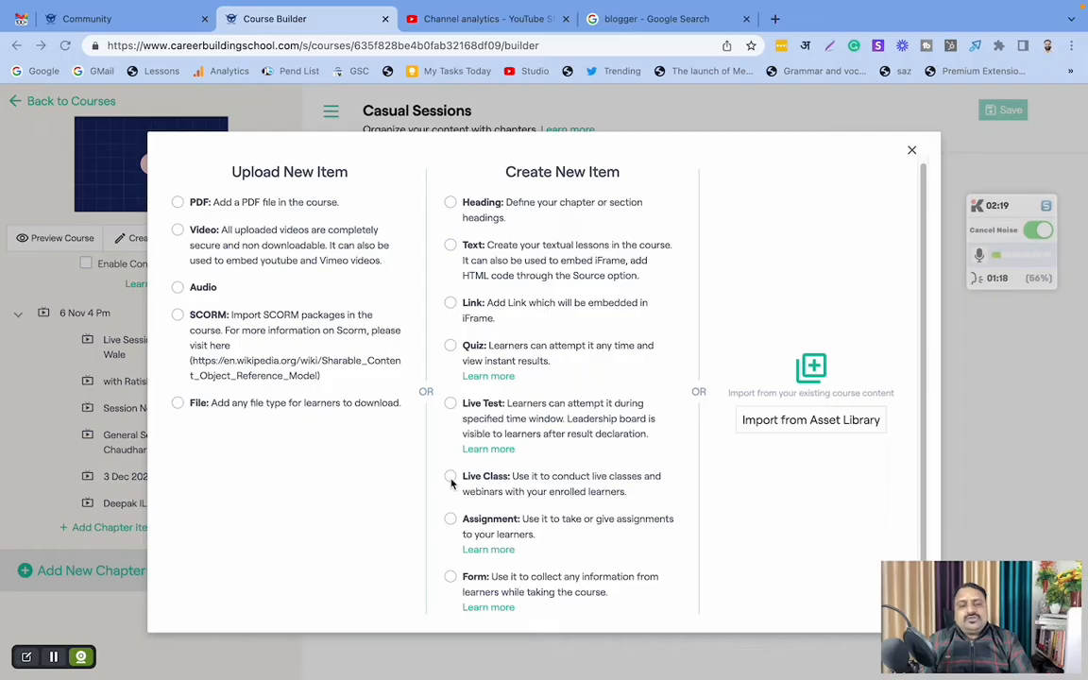
pyautogui.click(450, 476)
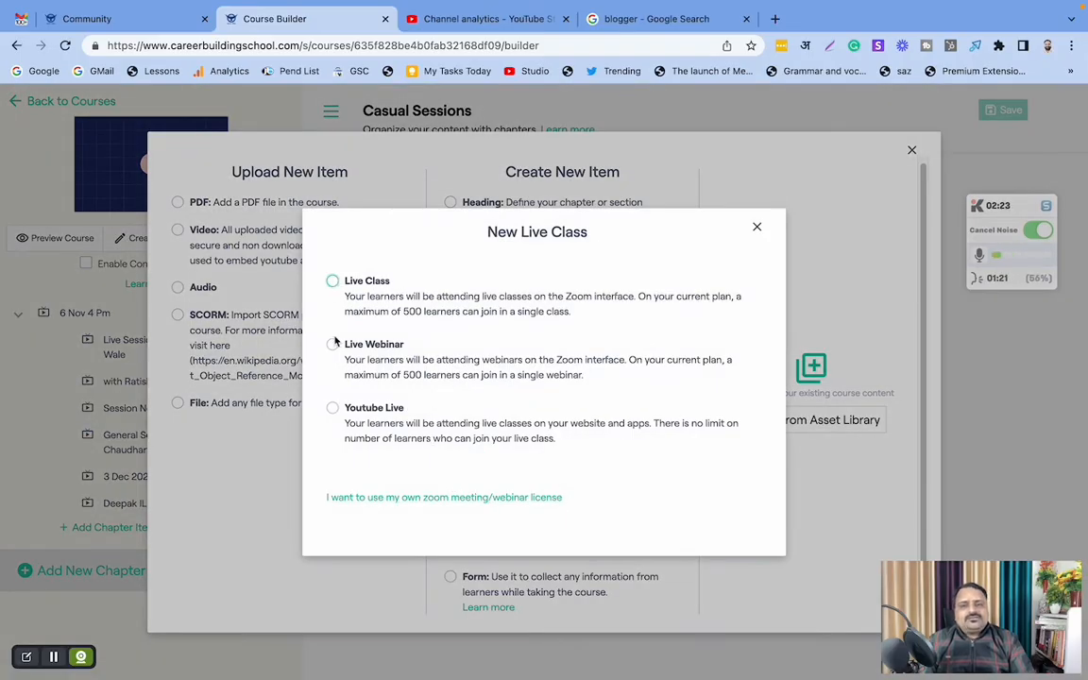
pyautogui.moveTo(332, 408)
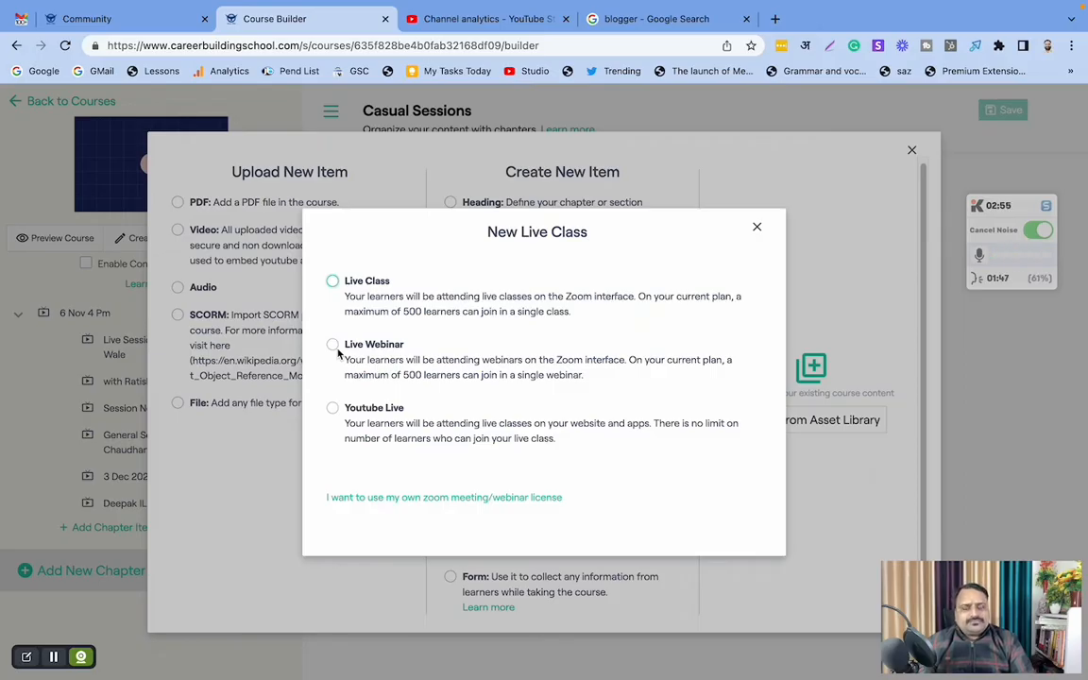
pyautogui.moveTo(393, 291)
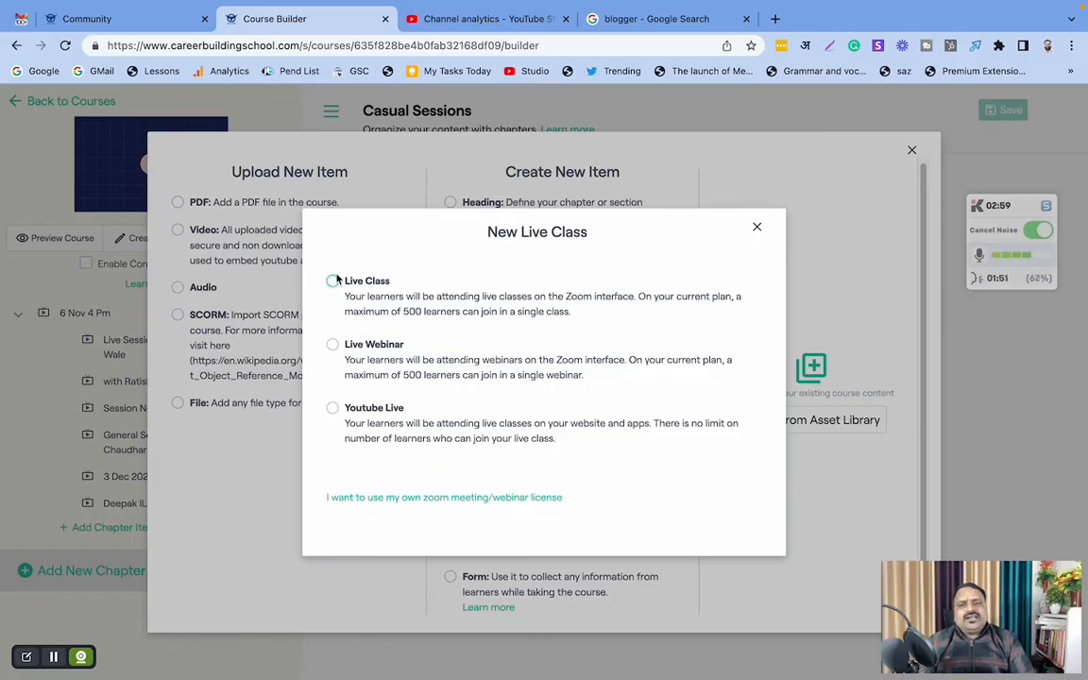
pyautogui.moveTo(377, 253)
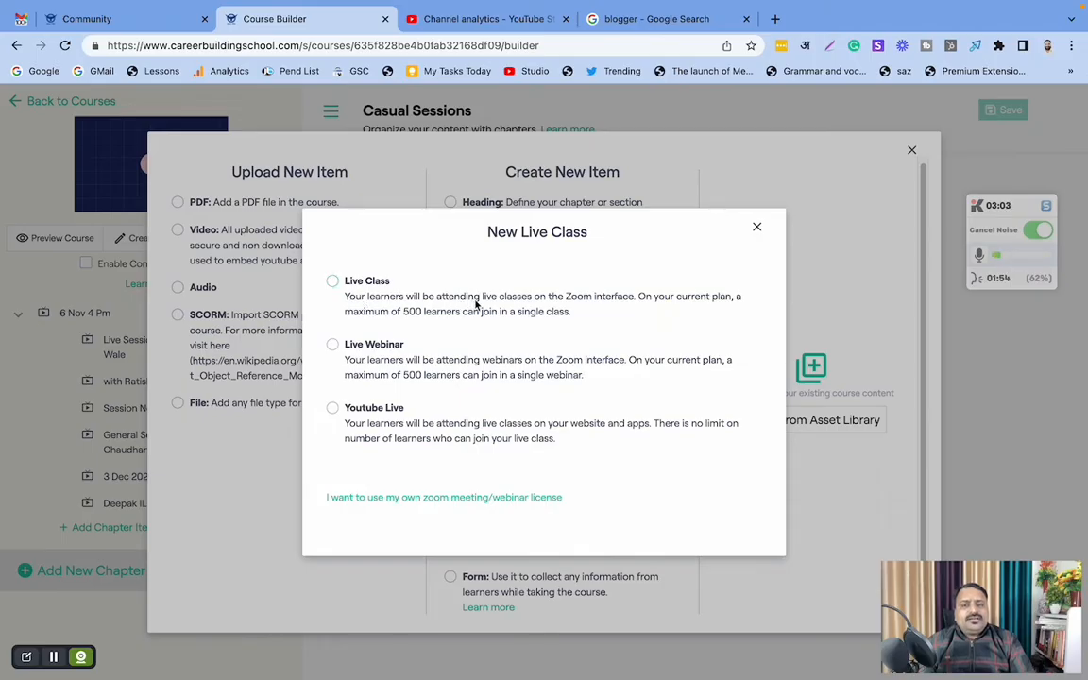
pyautogui.moveTo(646, 304)
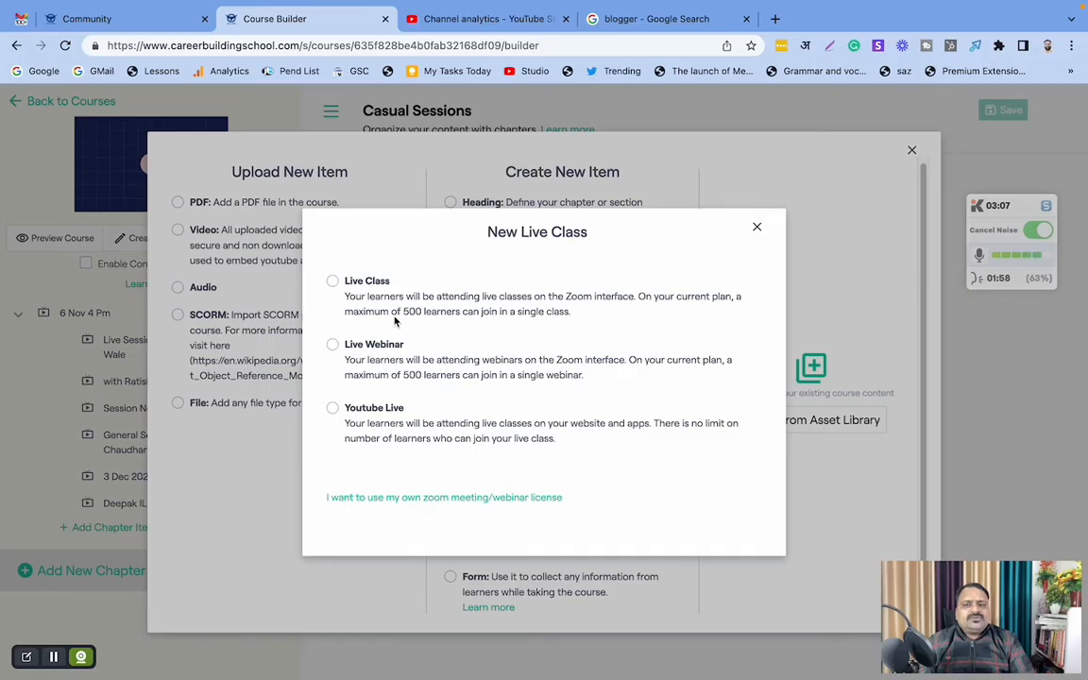
pyautogui.moveTo(389, 312); pyautogui.dragTo(570, 311)
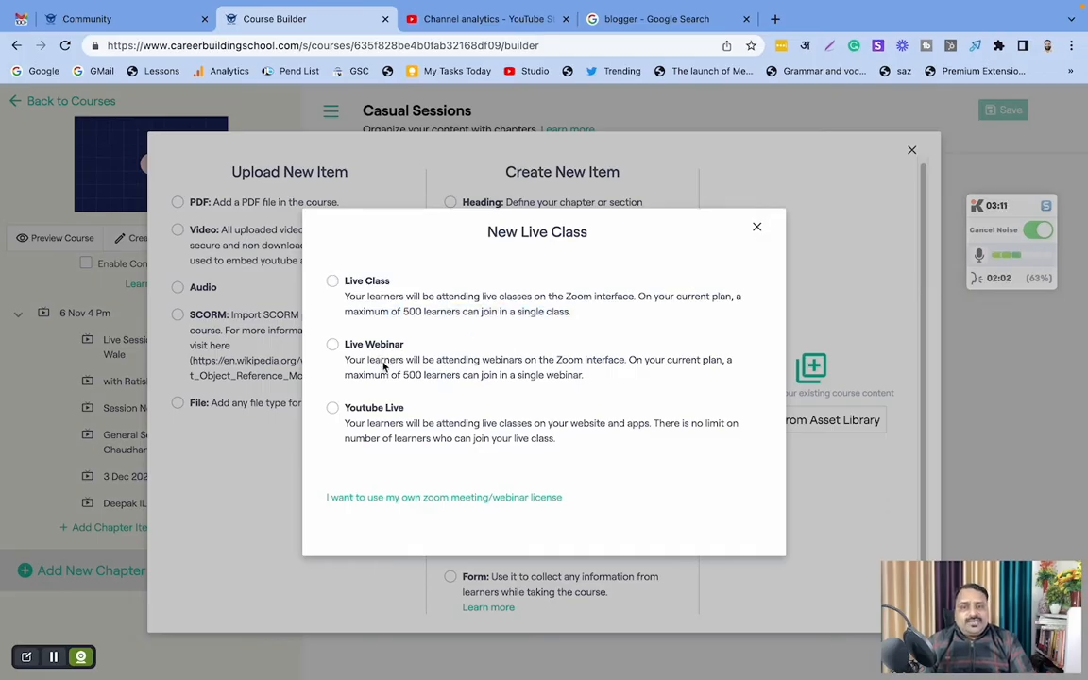
pyautogui.moveTo(586, 373)
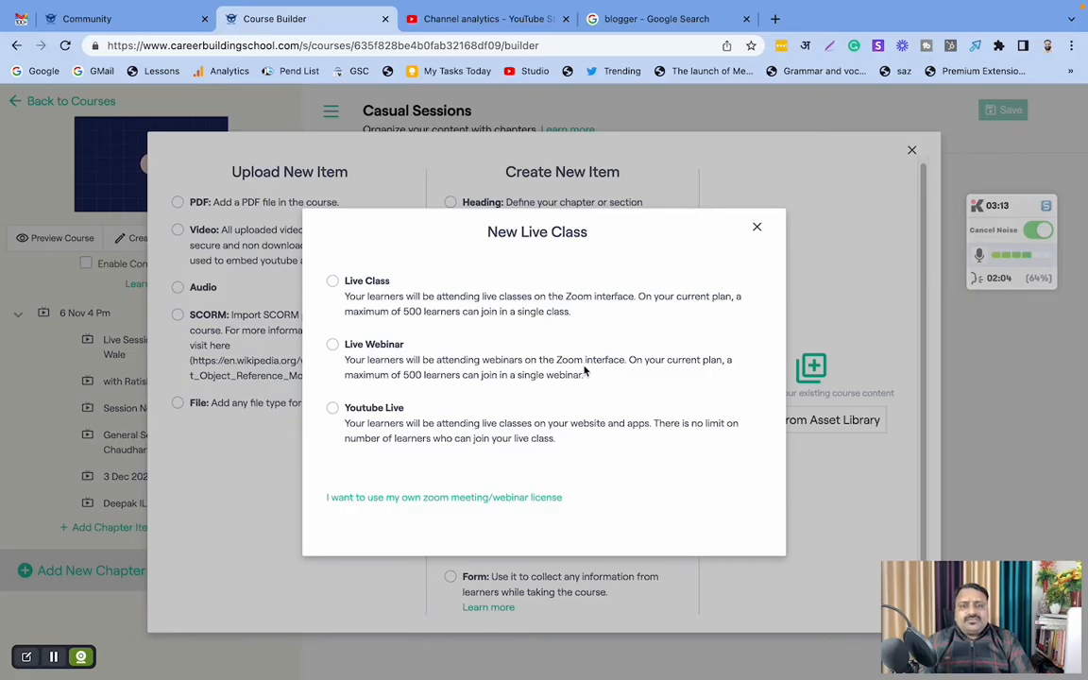
pyautogui.moveTo(578, 391)
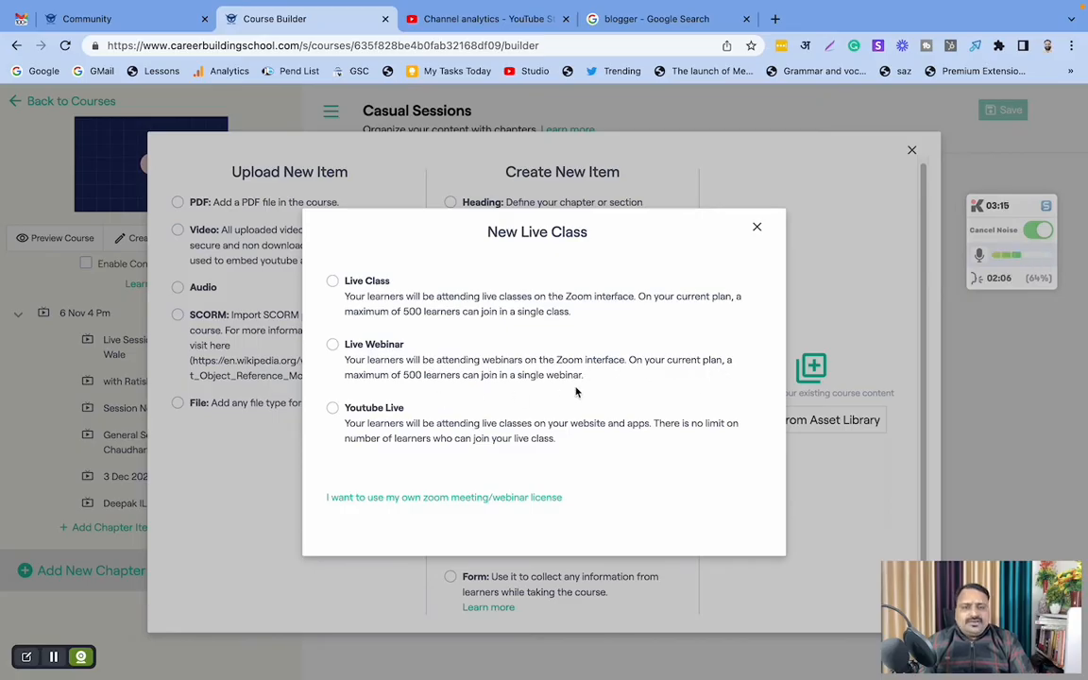
pyautogui.moveTo(370, 279)
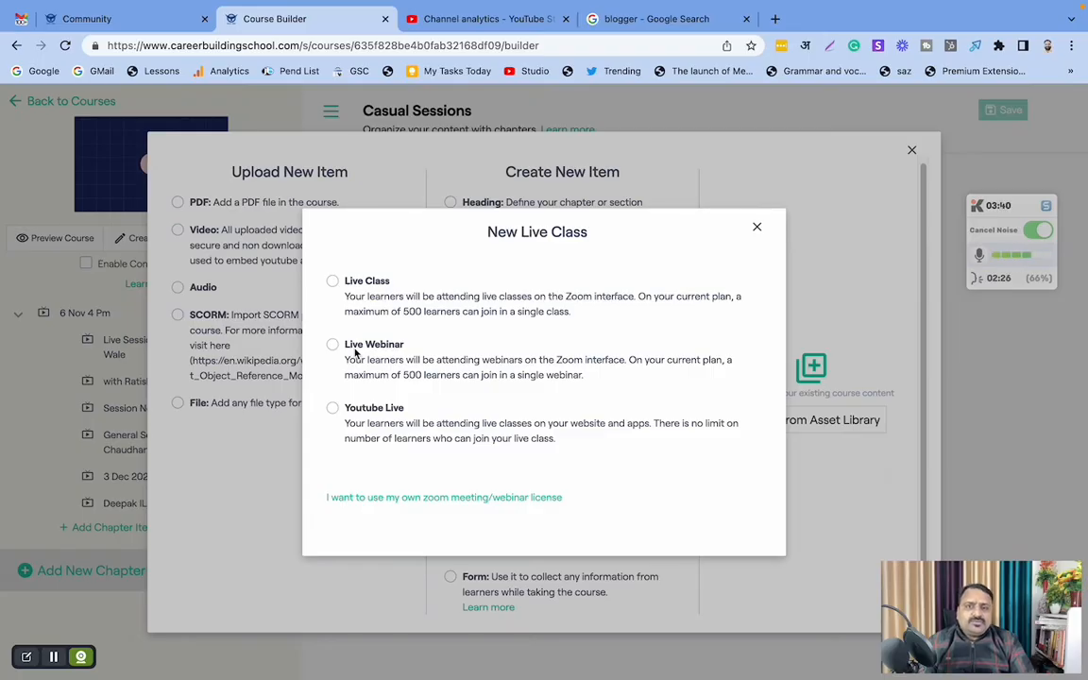
pyautogui.moveTo(382, 355)
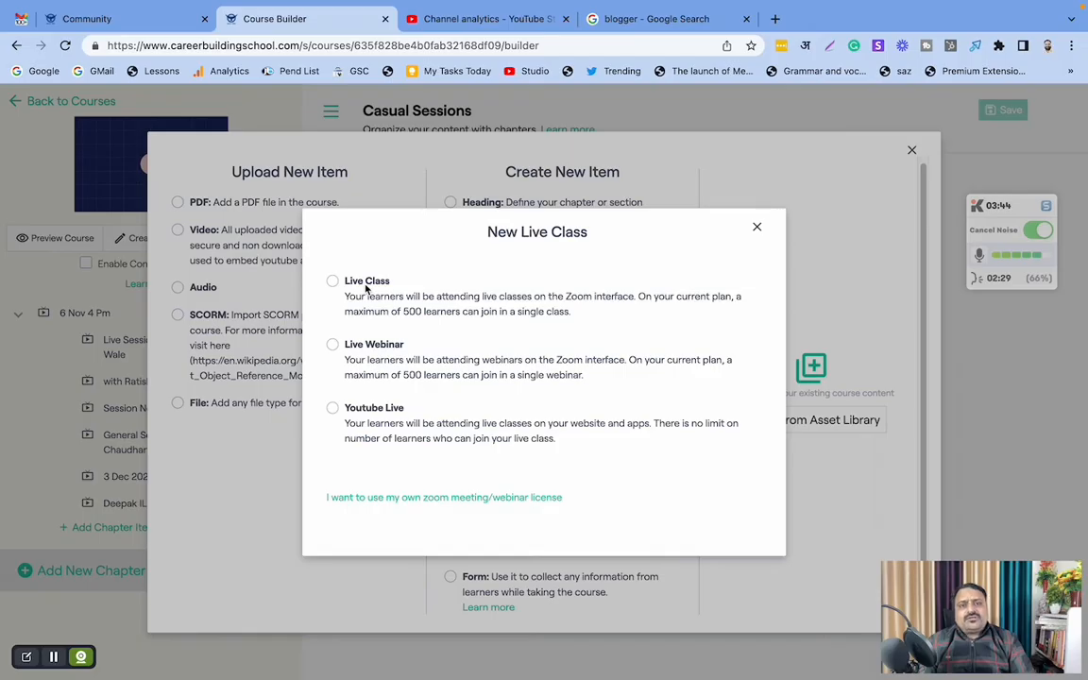
pyautogui.moveTo(374, 317)
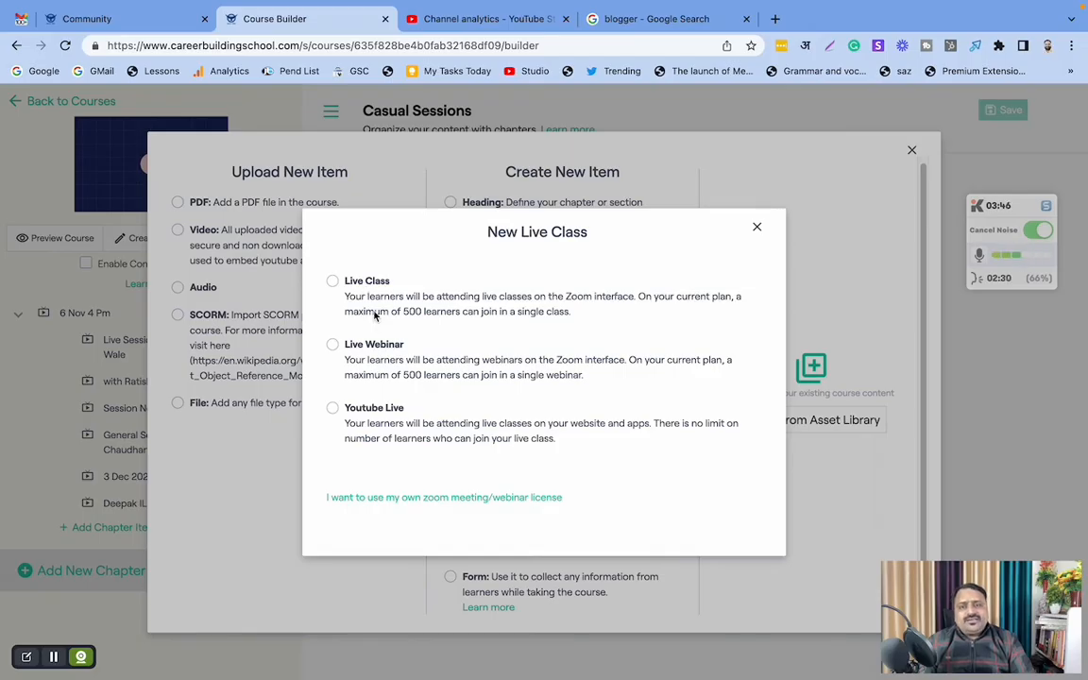
pyautogui.moveTo(425, 352)
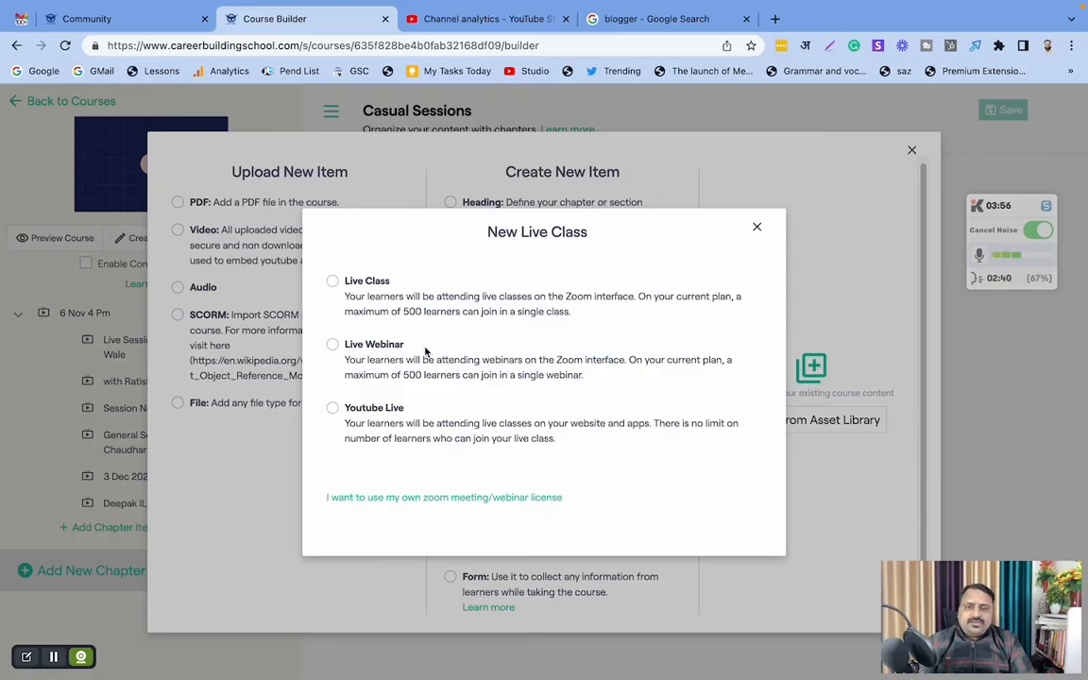
pyautogui.click(333, 279)
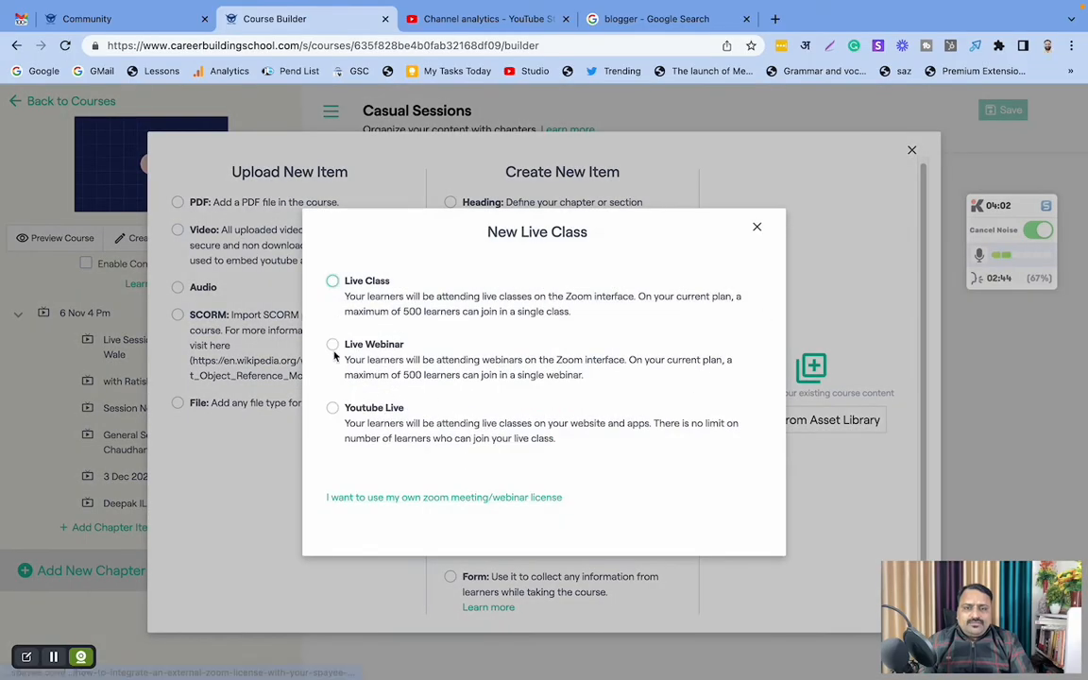
# Step: Choose the Live Webinar type in the New Live Class dialog to reach its form
pyautogui.click(332, 344)
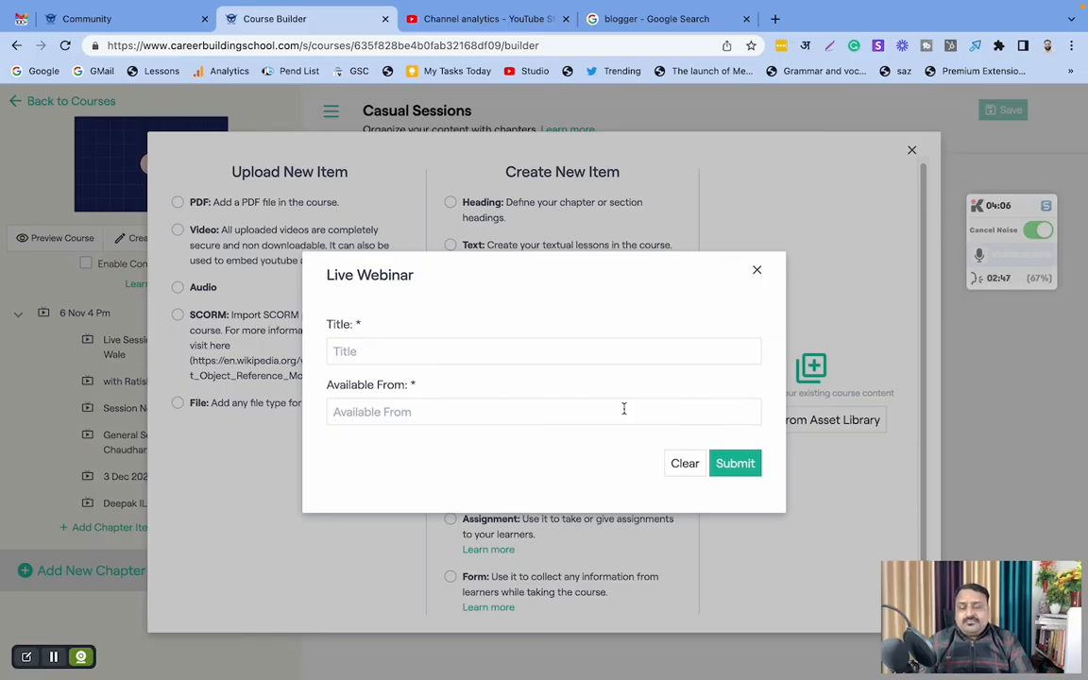
pyautogui.click(735, 463)
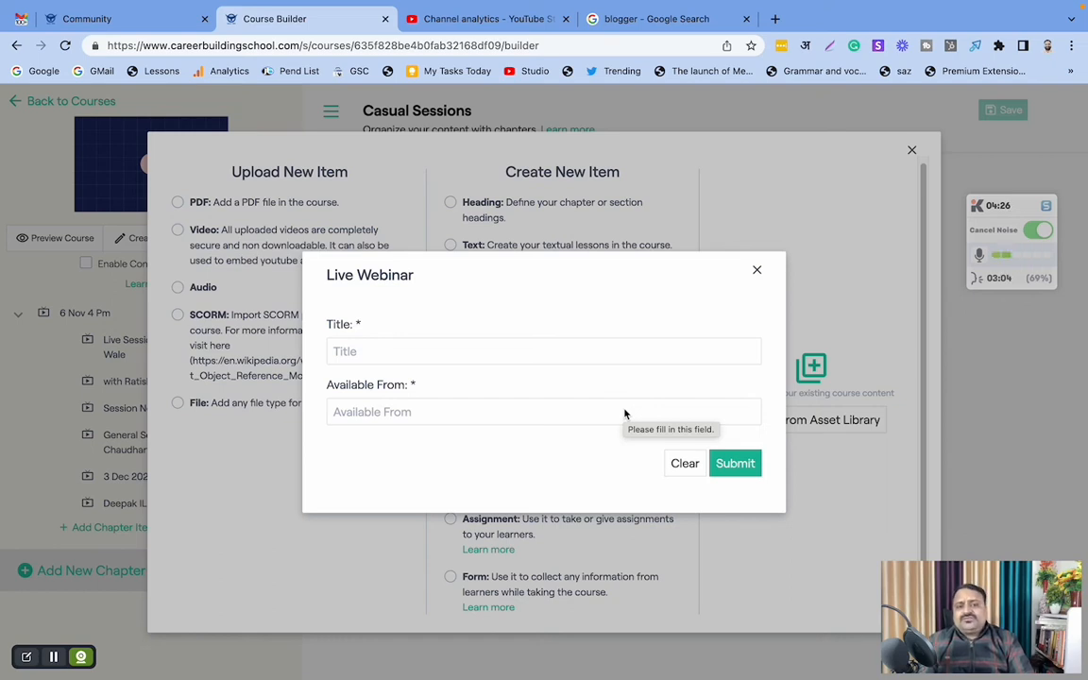
pyautogui.moveTo(768, 268)
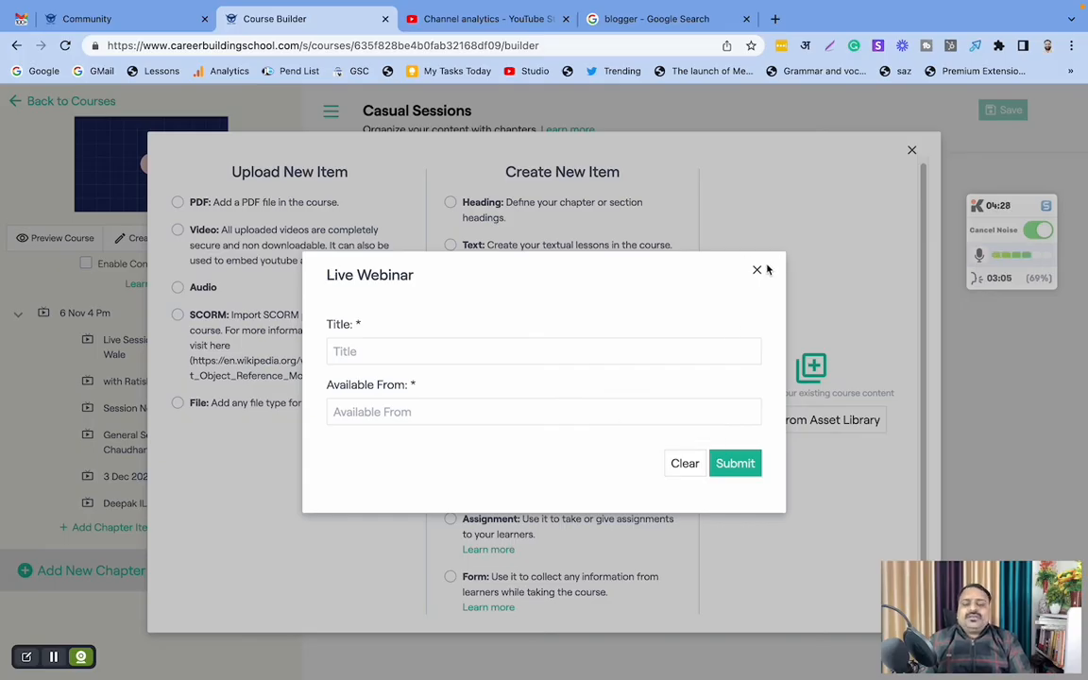
pyautogui.moveTo(771, 269)
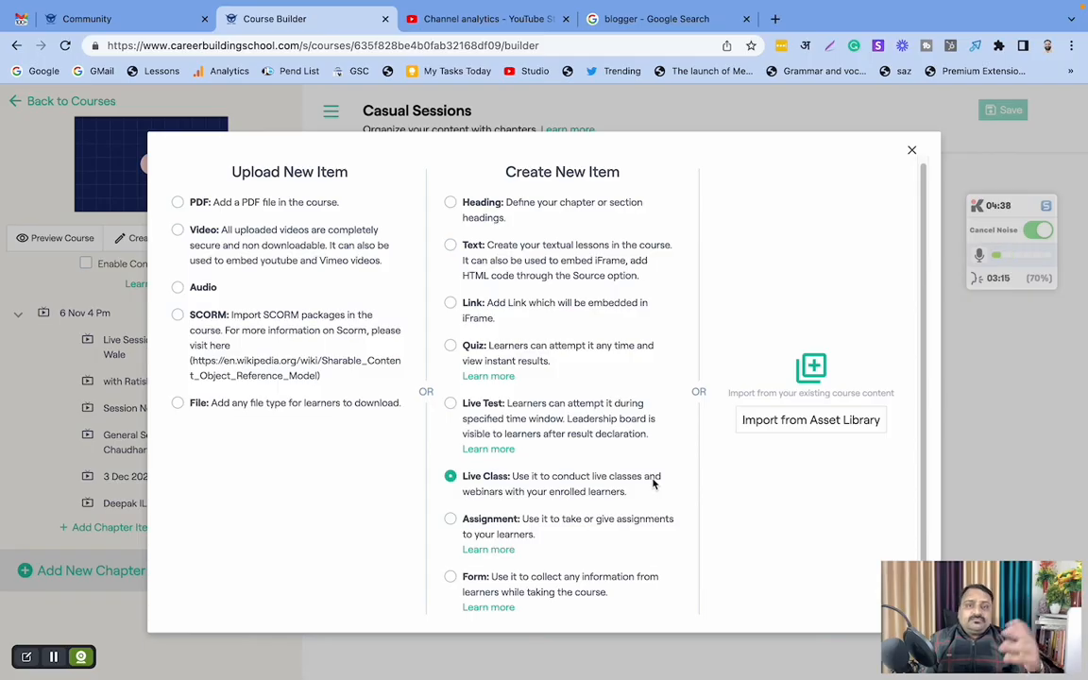
pyautogui.moveTo(624, 468)
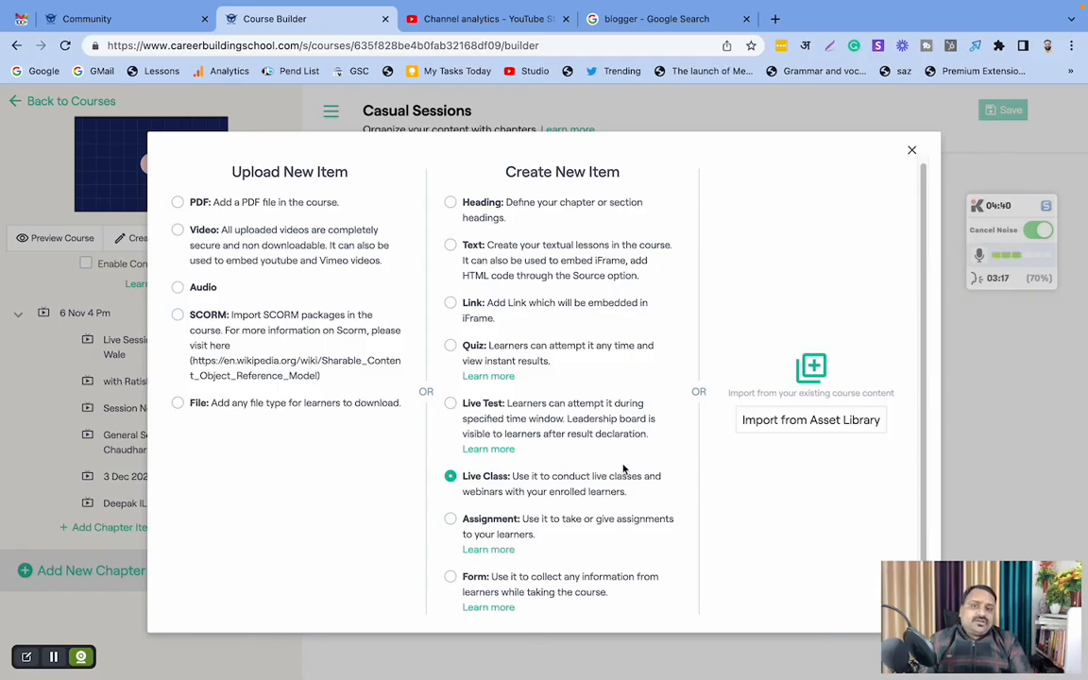
pyautogui.moveTo(725, 472)
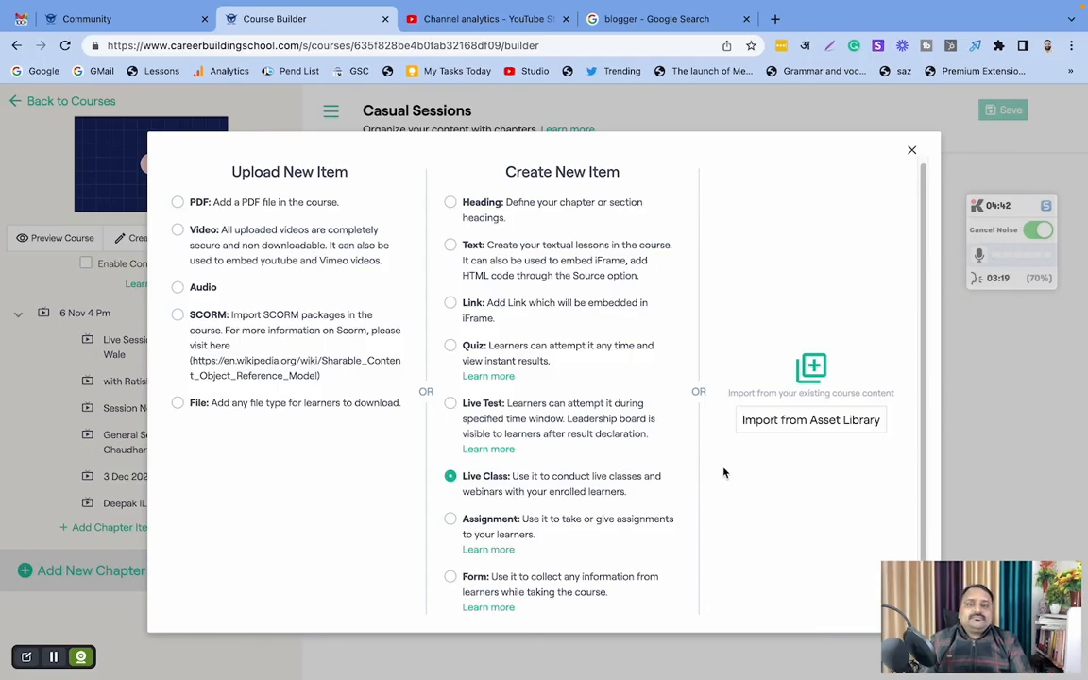
pyautogui.moveTo(742, 459)
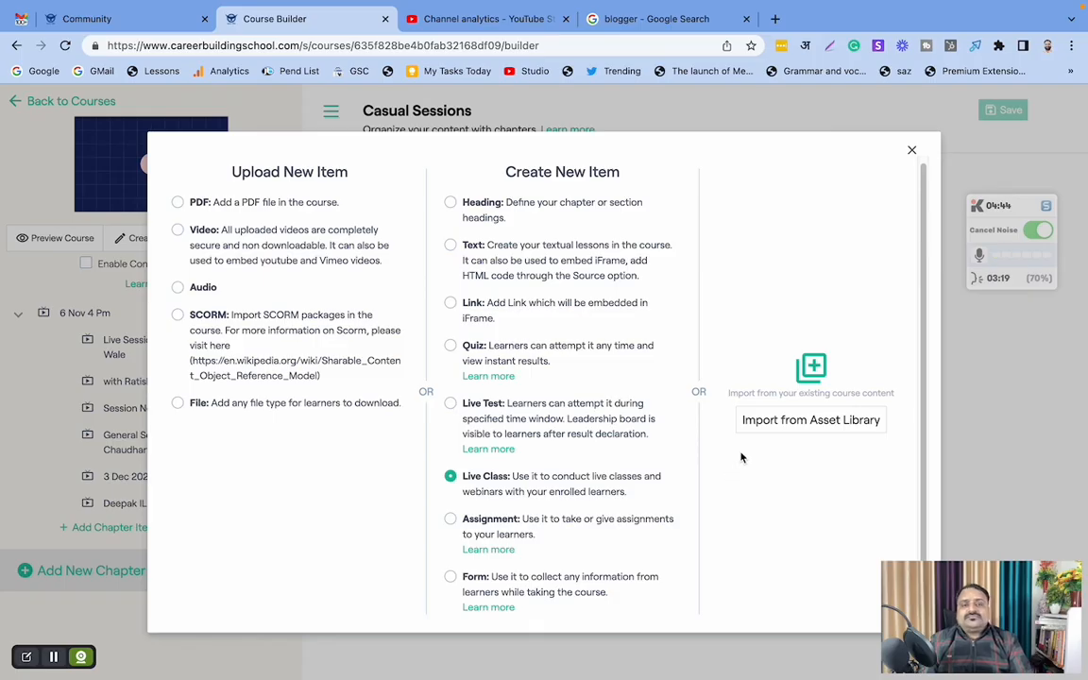
pyautogui.moveTo(775, 443)
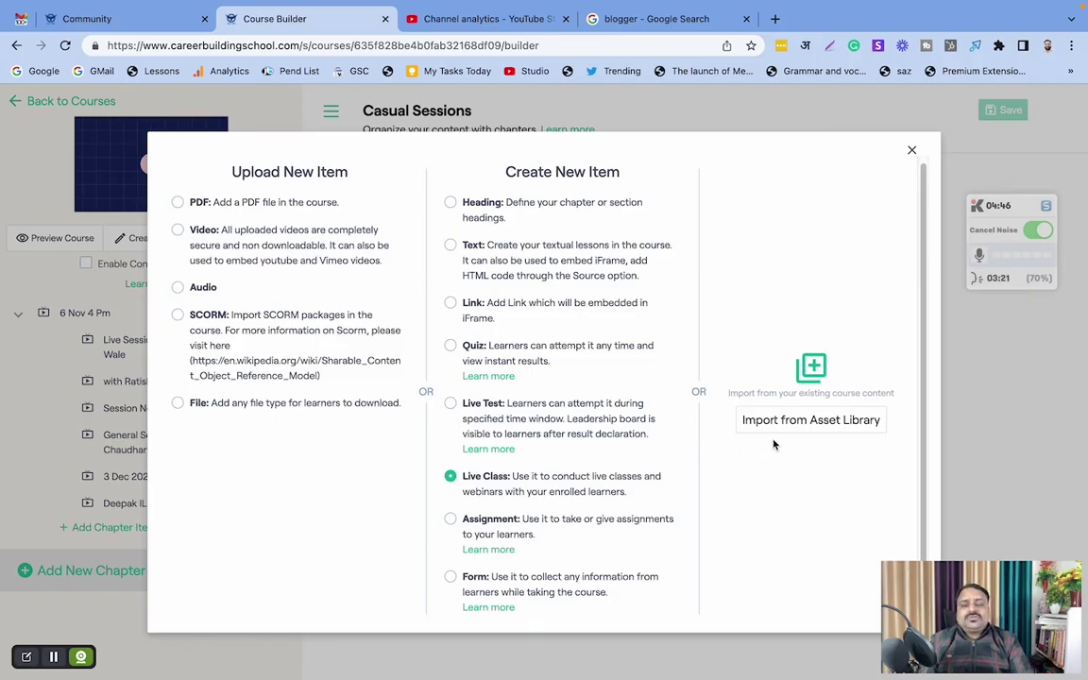
pyautogui.moveTo(770, 450)
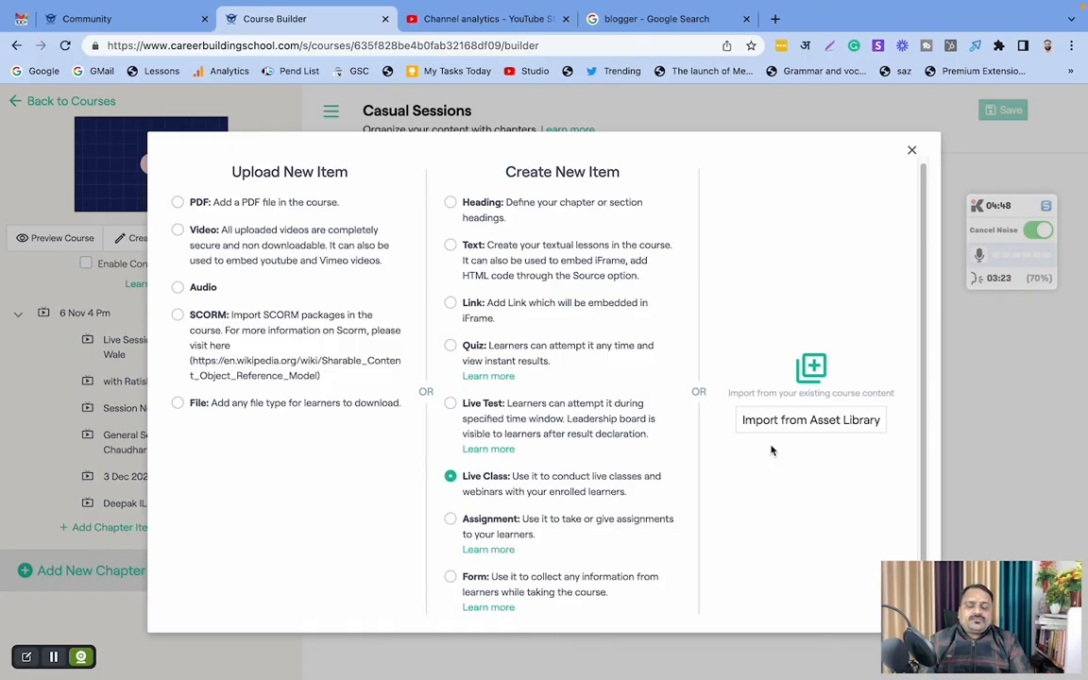
pyautogui.moveTo(760, 446)
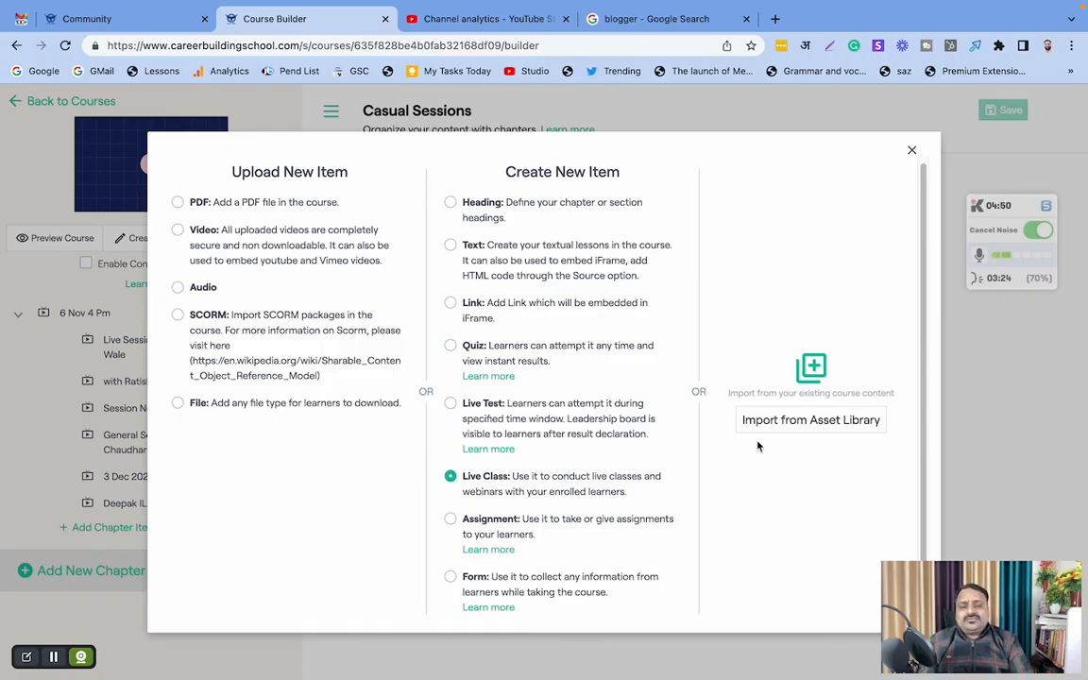